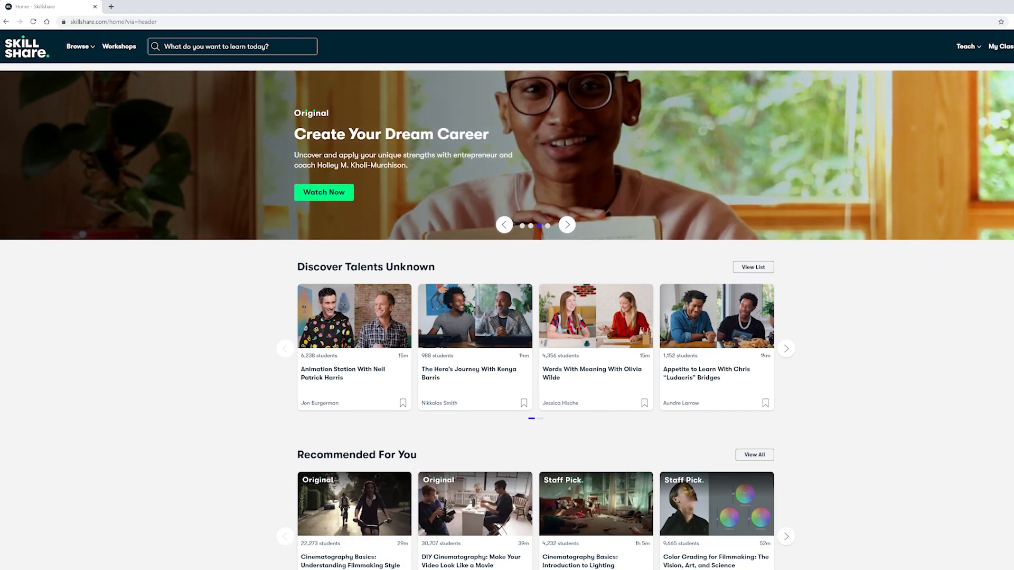
- Scroll down the Indie Filmmaking class page while the Introduction lesson plays
scroll(down, 3)
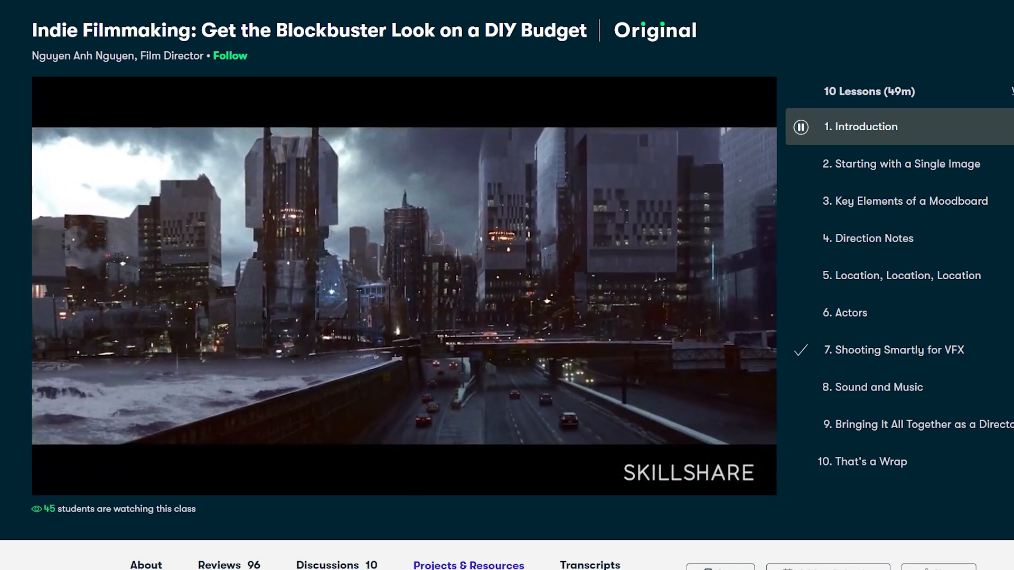
scroll(down, 3)
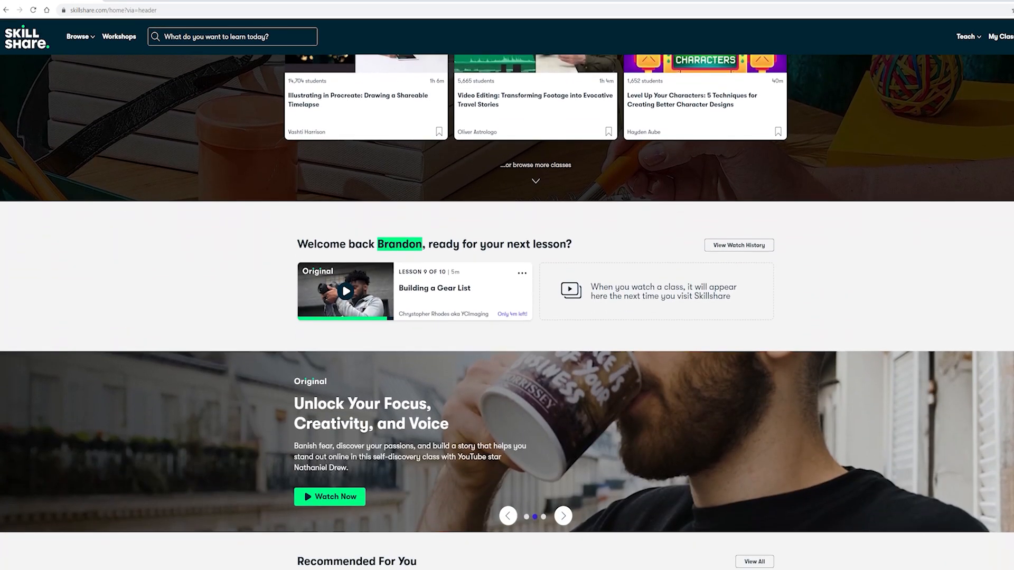
- Scroll through the Welcome back and Recommended For You sections of the home page
scroll(down, 3)
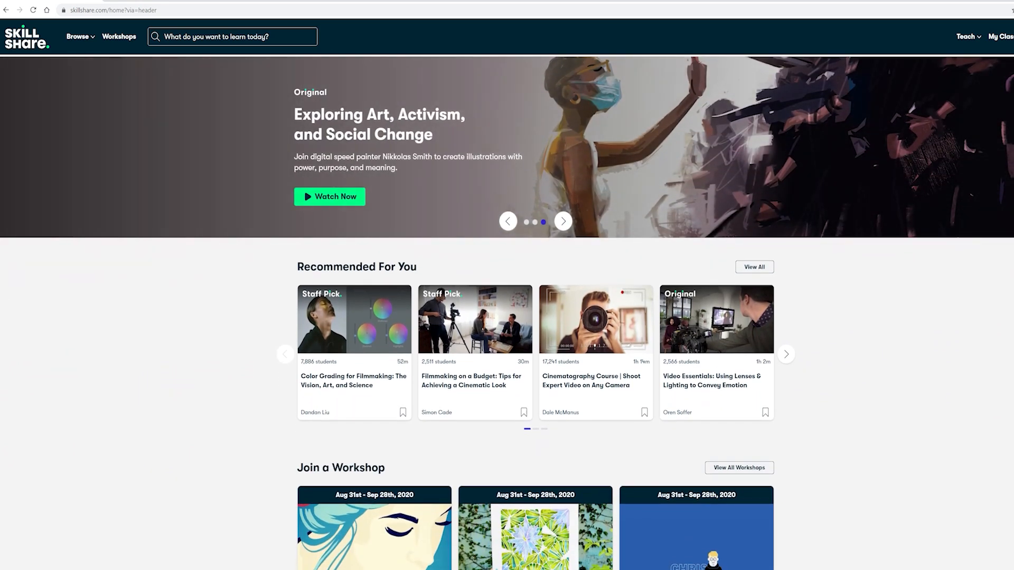
scroll(down, 3)
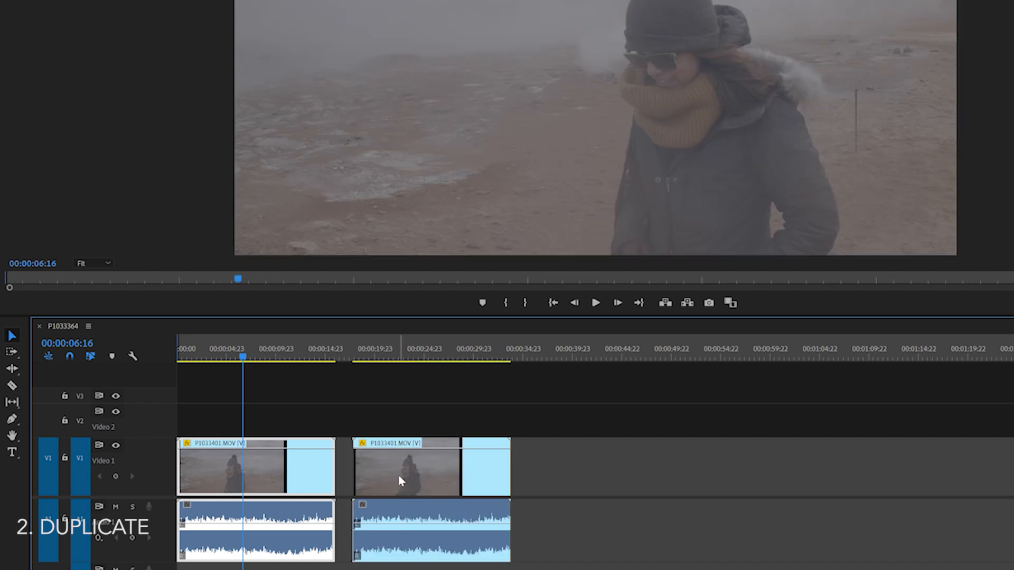
mouse_move(401, 480)
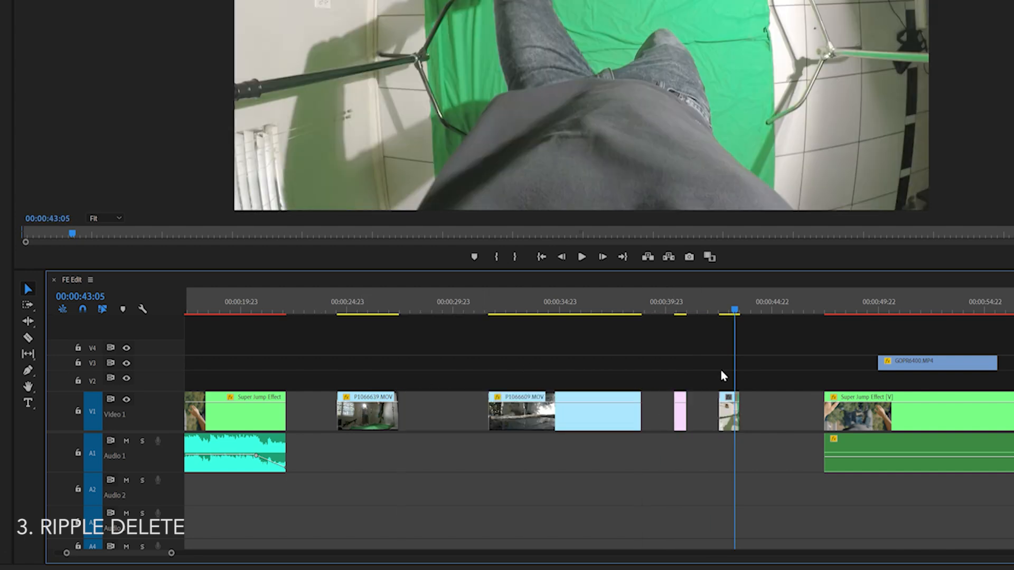
- Ripple-delete the empty gap on Video 1 so the Super Jump Effect clip shifts left
right_click(730, 411)
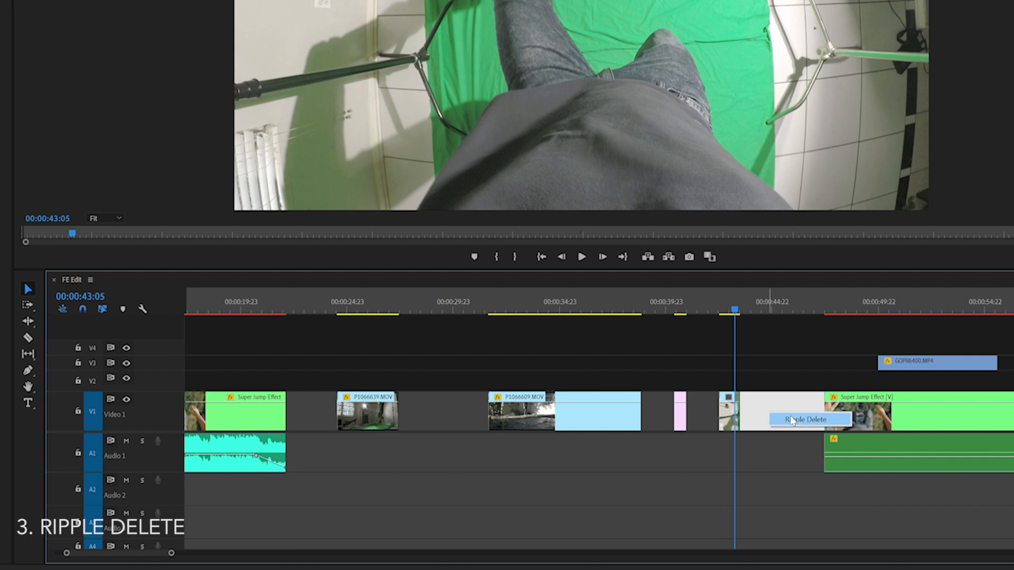
click(808, 419)
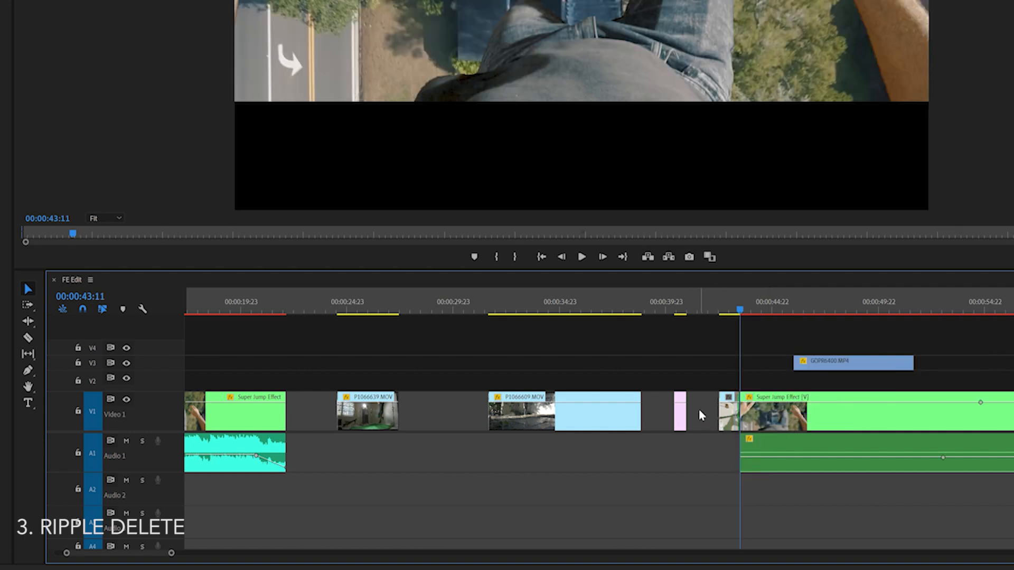
click(678, 411)
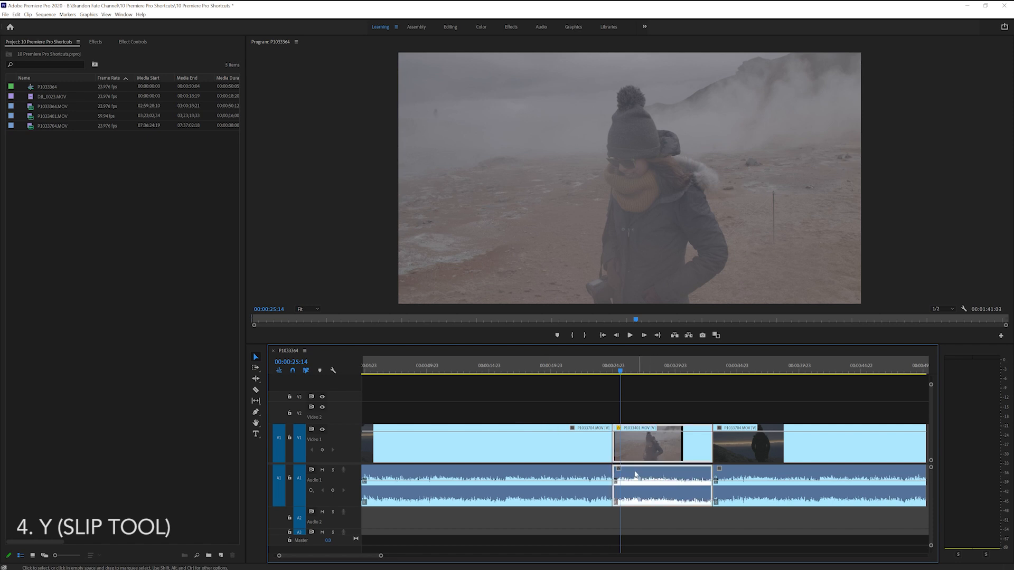
mouse_move(656, 448)
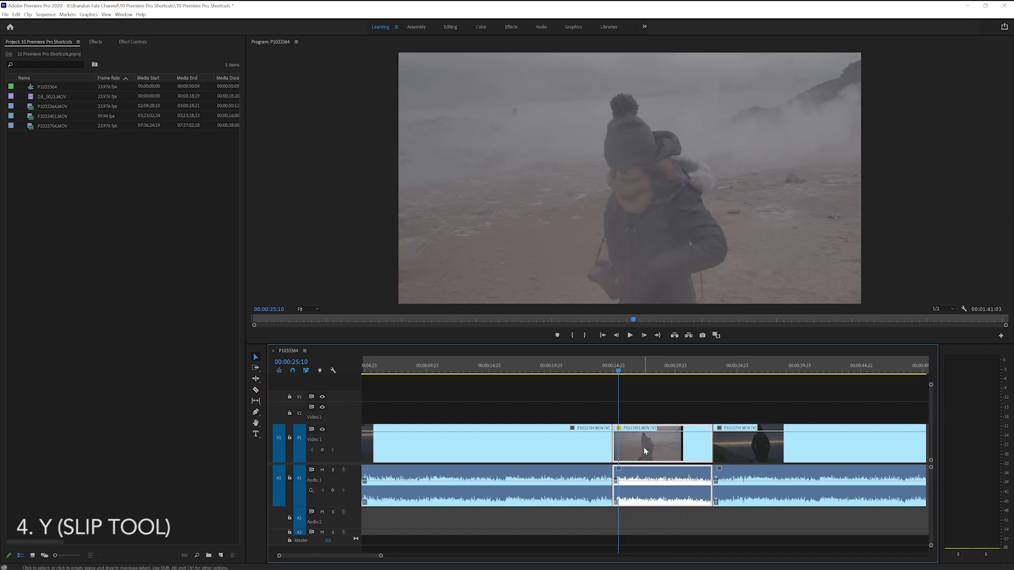
- Slip the middle P1033401.MOV clip's source footage without moving its timeline position
click(255, 399)
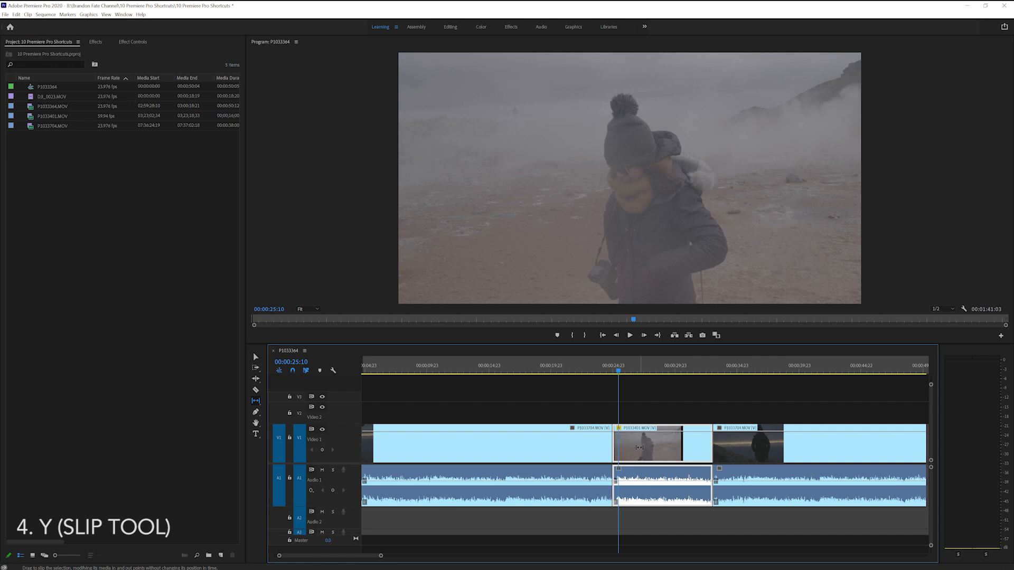
drag(659, 445, 652, 445)
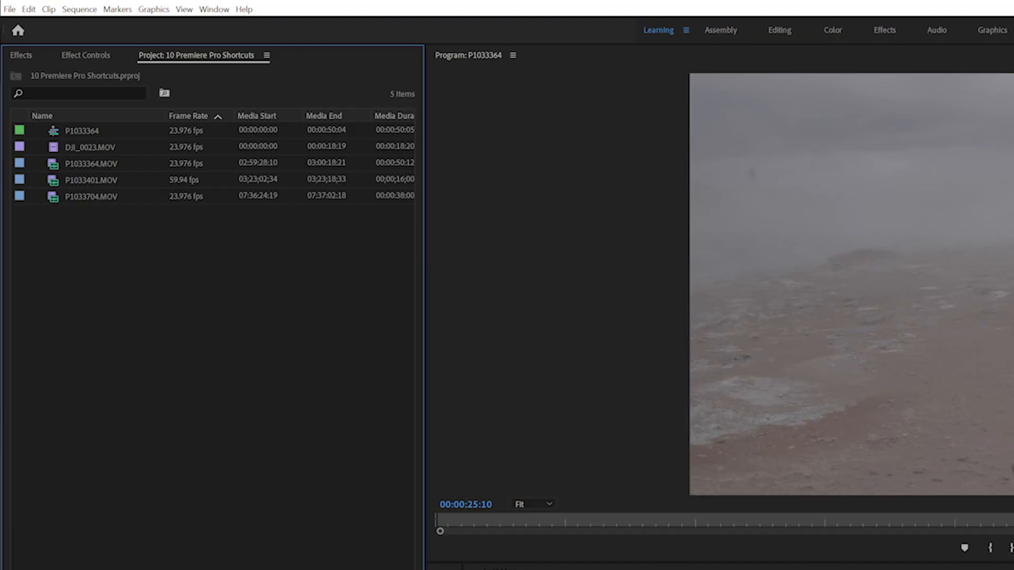
- Bring up the Keyboard Shortcuts dialog from the Edit menu, showing the Premiere Pro Default layout
click(28, 10)
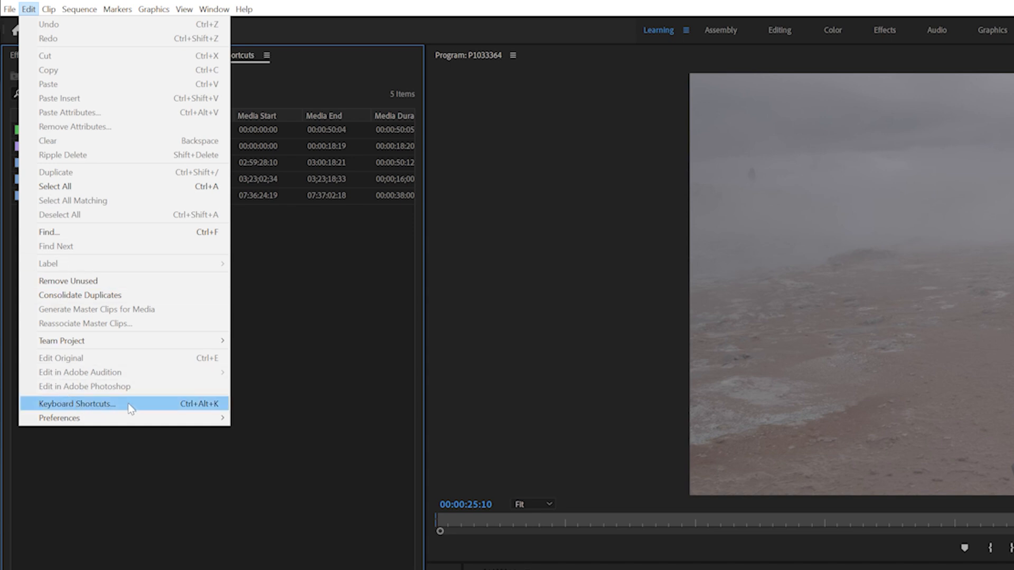
click(76, 404)
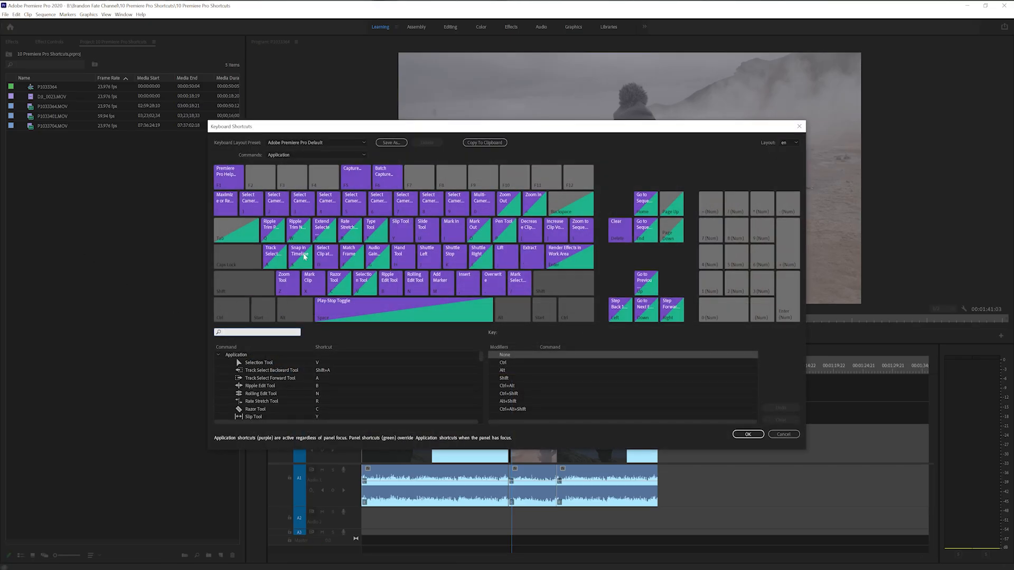